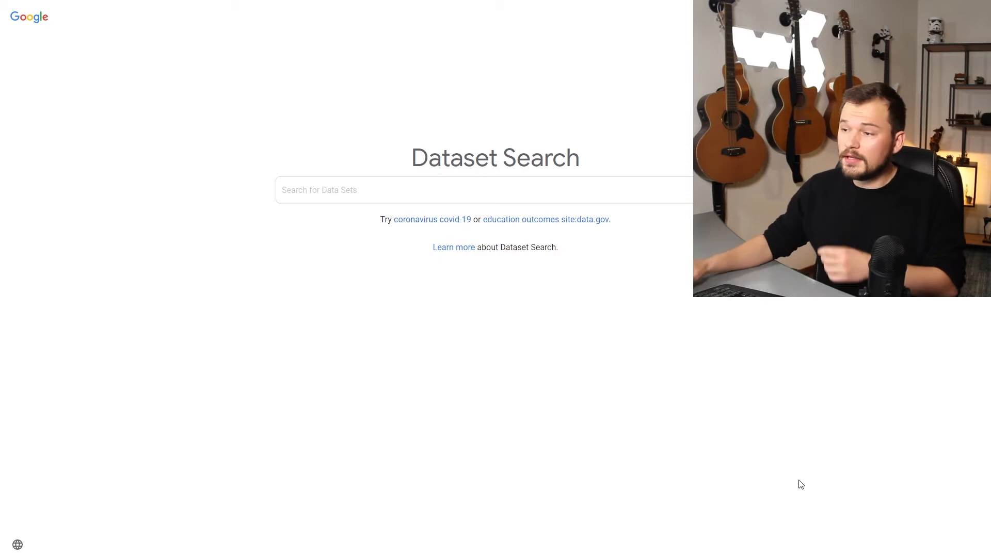
Step: Search Dataset Search for "cars" and bring up the Cars (VEH02) dataset details
text(cars)
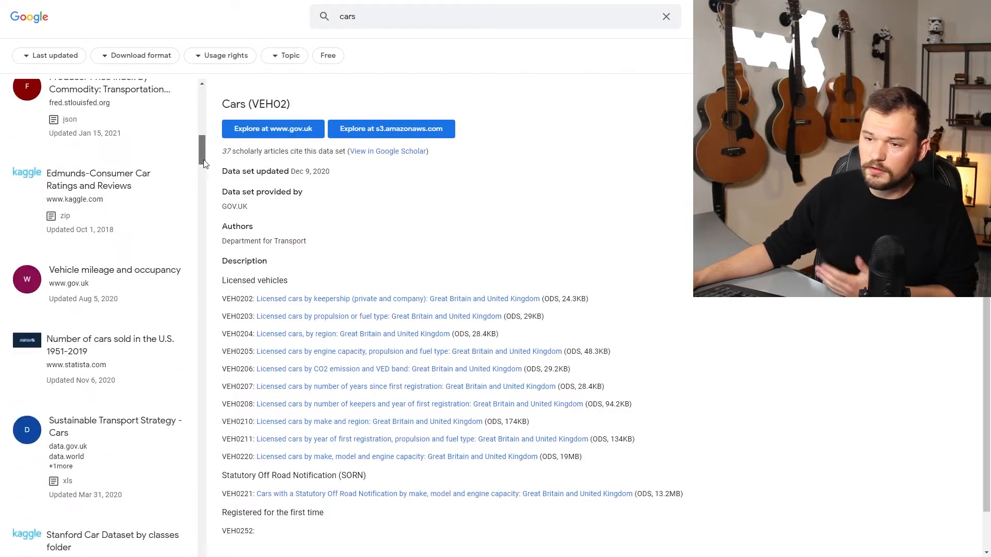
click(114, 269)
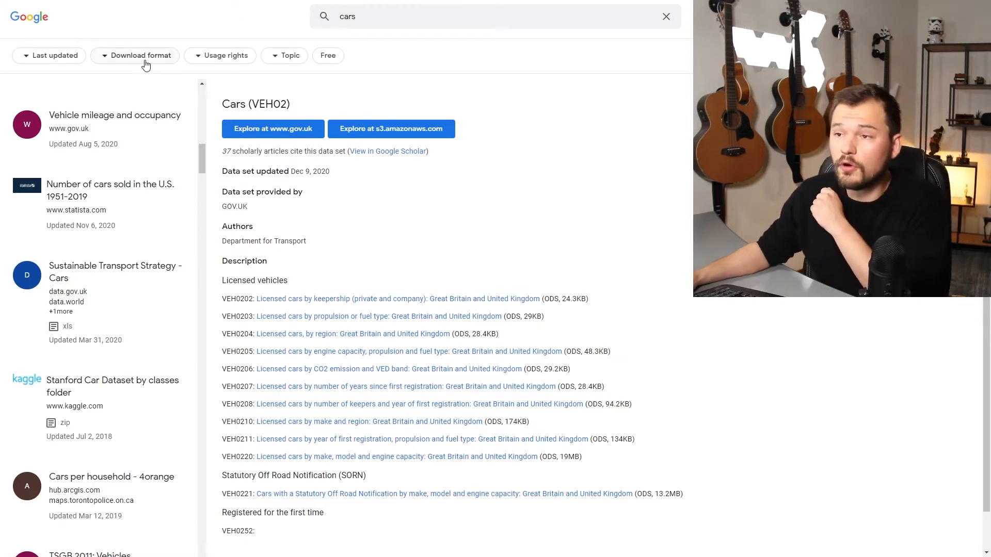
Step: Review the Download format, Usage rights and Topic filter choices for the car results
click(139, 56)
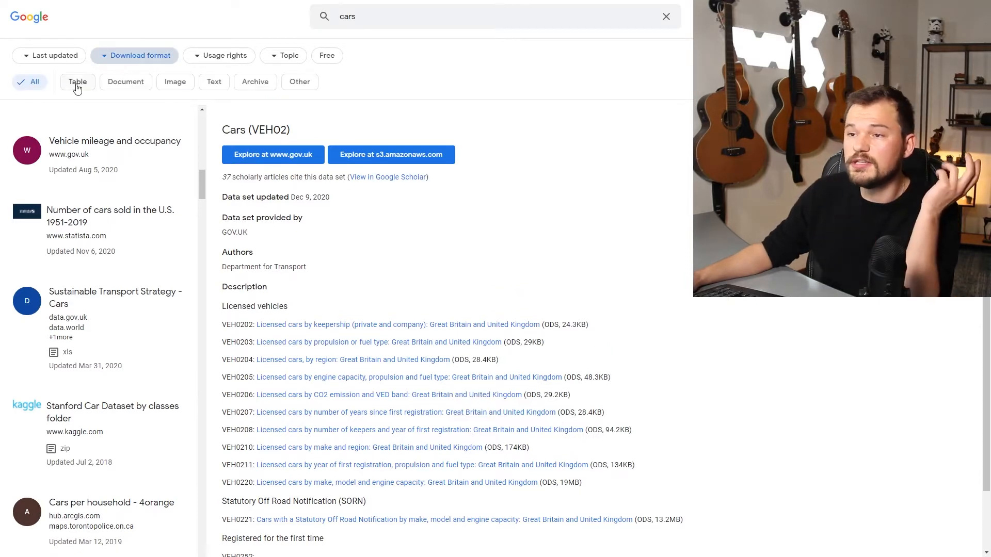
mouse_move(176, 82)
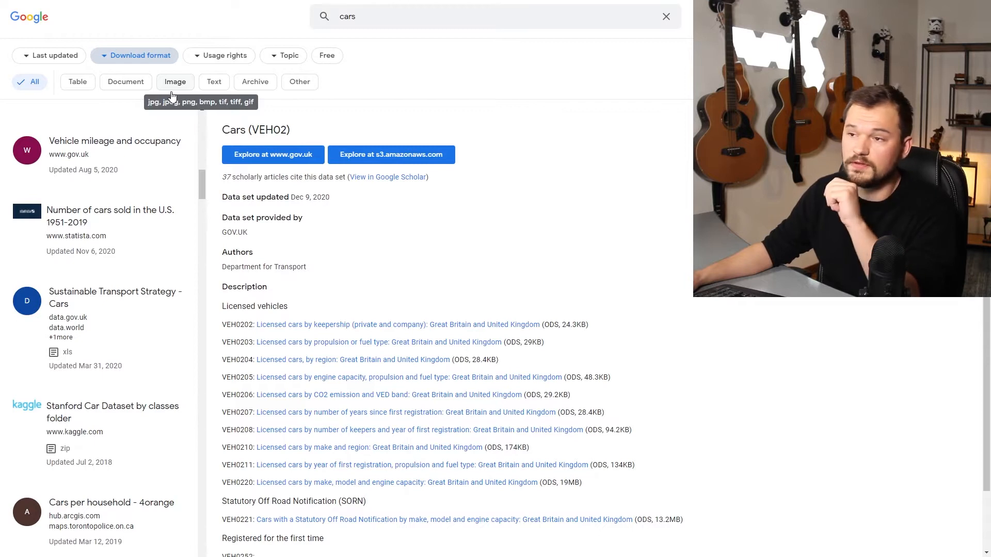
click(219, 56)
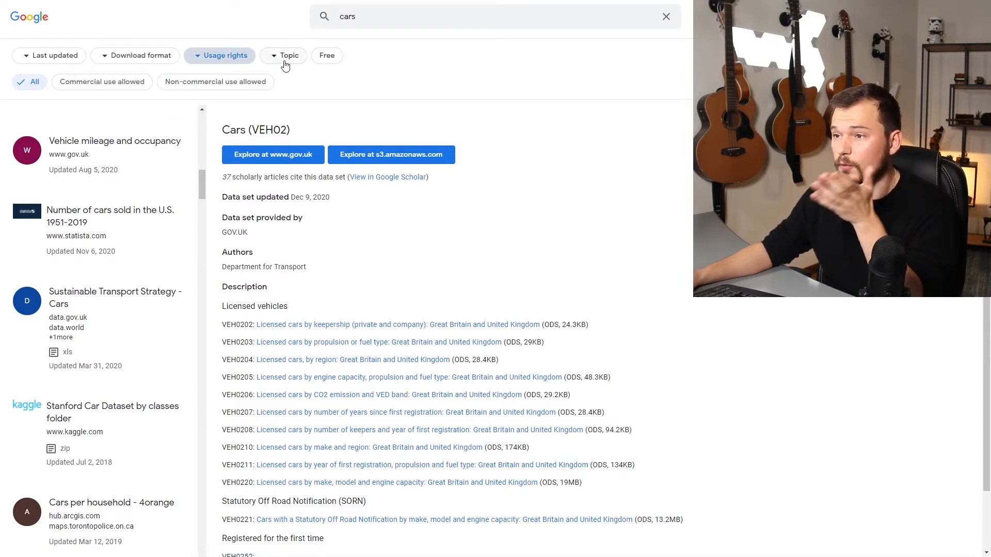
click(288, 55)
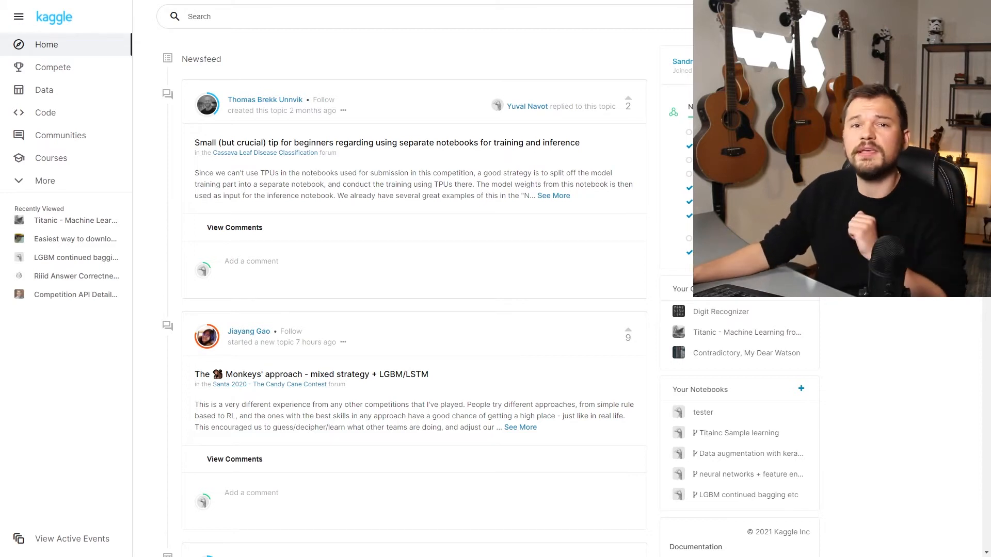
mouse_move(183, 403)
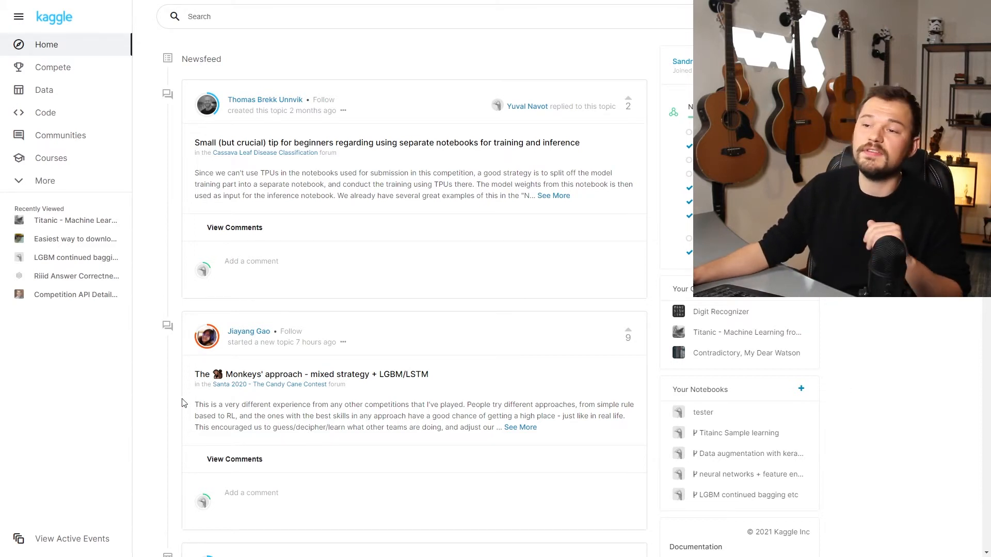
Step: Go to Kaggle's public datasets listing via Data in the sidebar
click(43, 89)
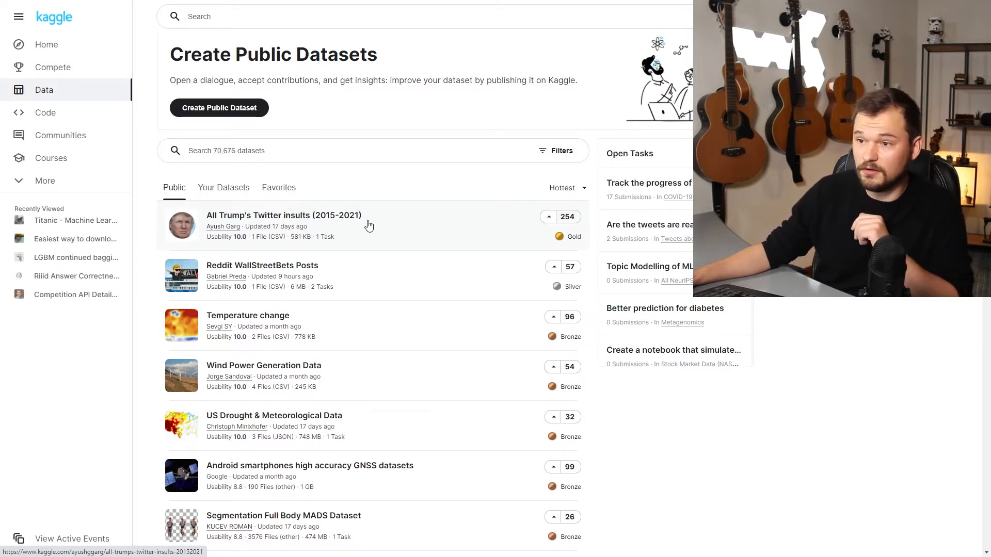
mouse_move(308, 275)
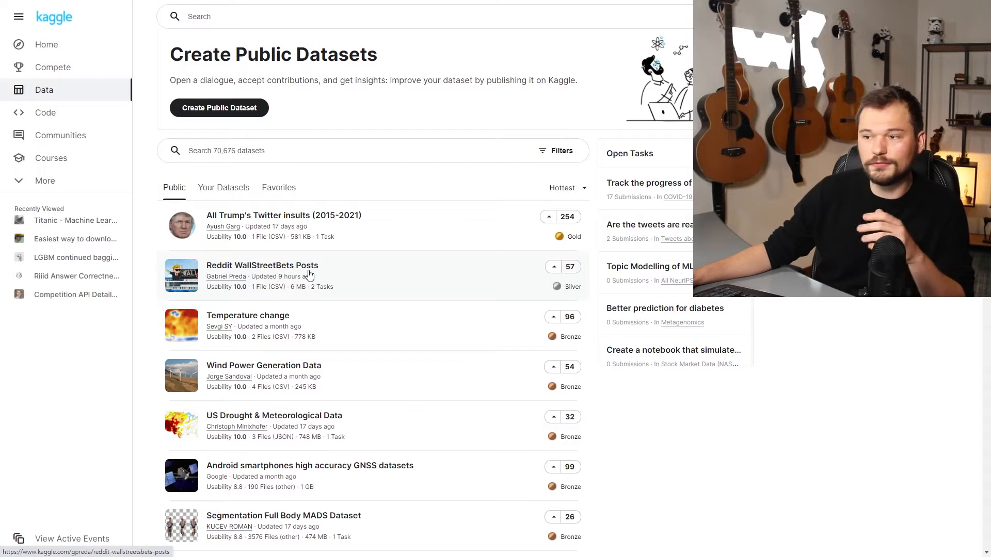
mouse_move(430, 285)
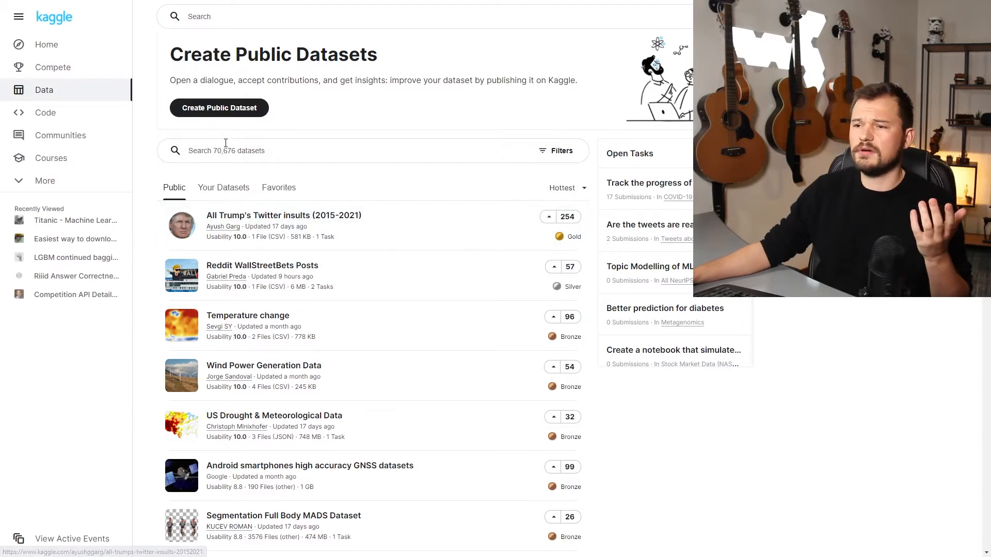
scroll(down, 3)
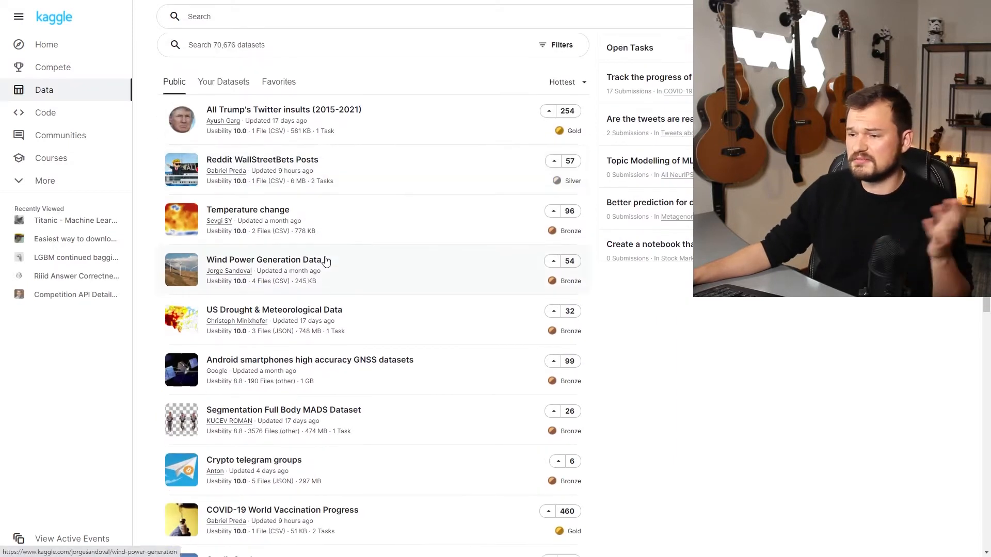
scroll(down, 3)
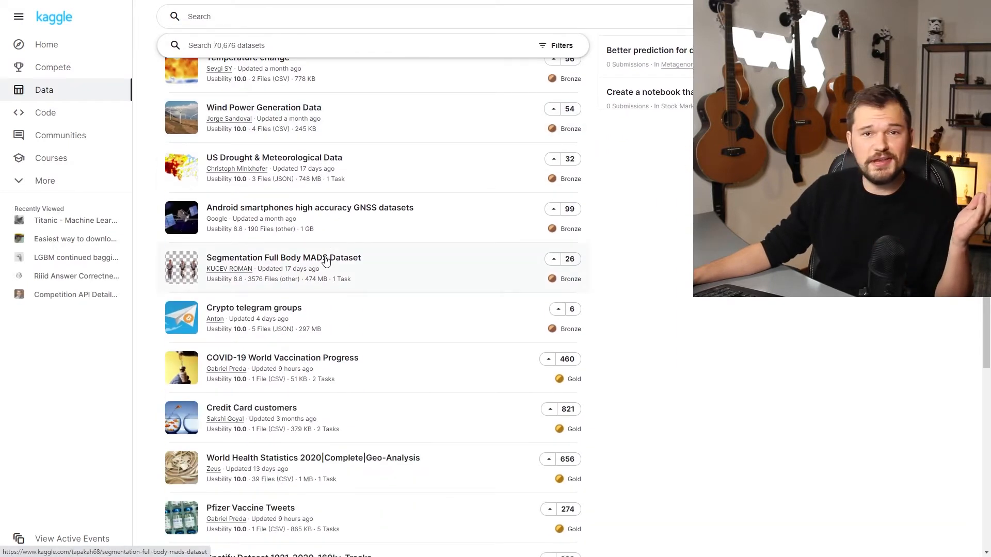
scroll(down, 3)
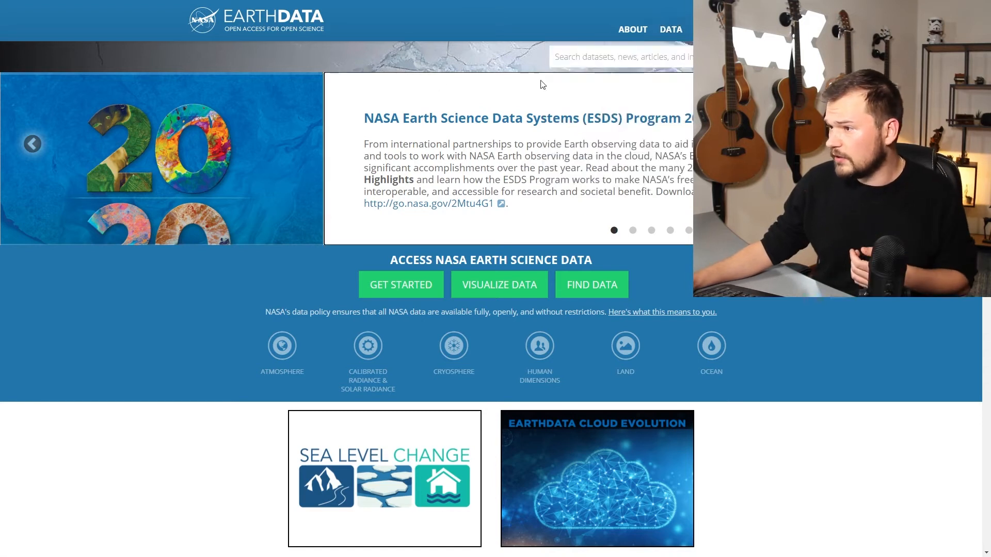
Step: Search the Earthdata site for "ocean" and look through the thousands of matching results
click(671, 29)
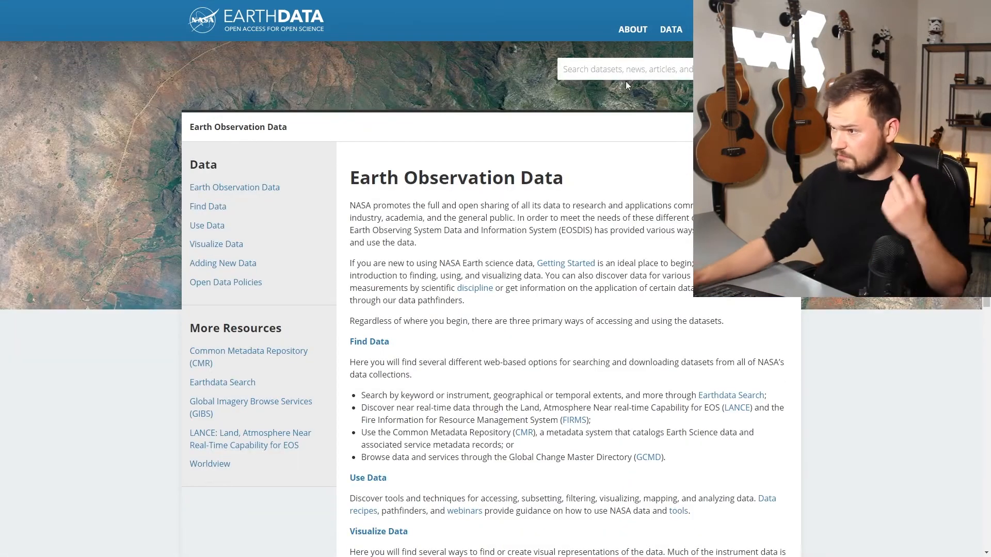
text(ocean)
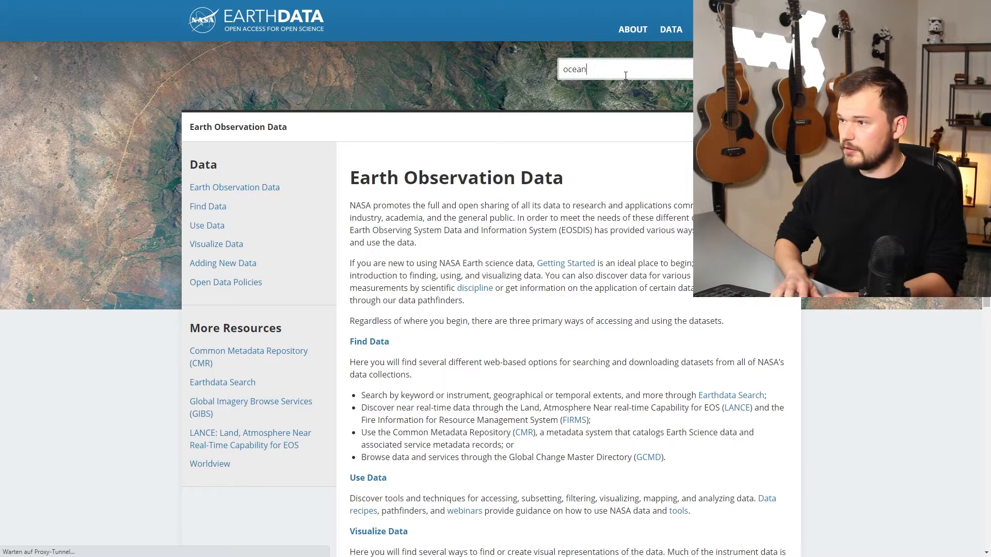
key(enter)
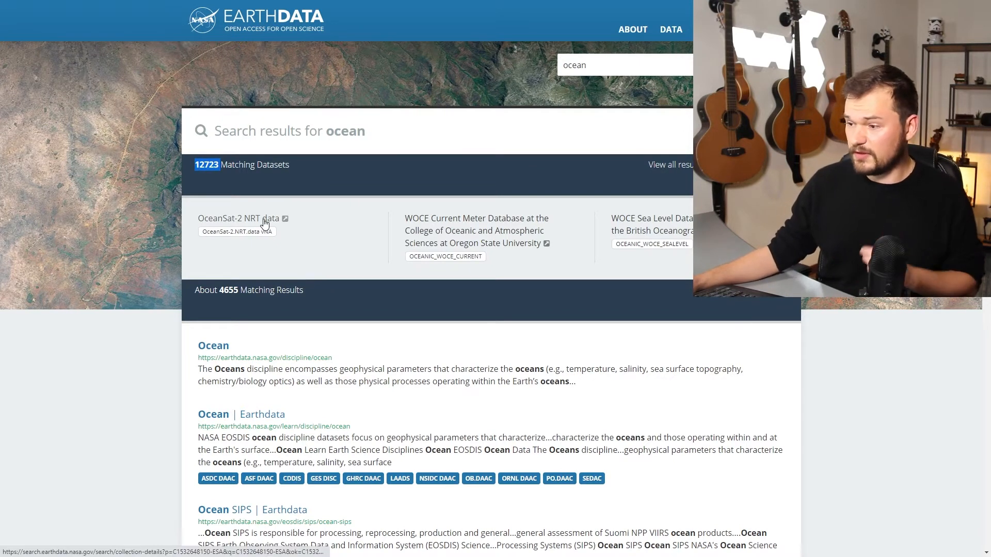
scroll(down, 3)
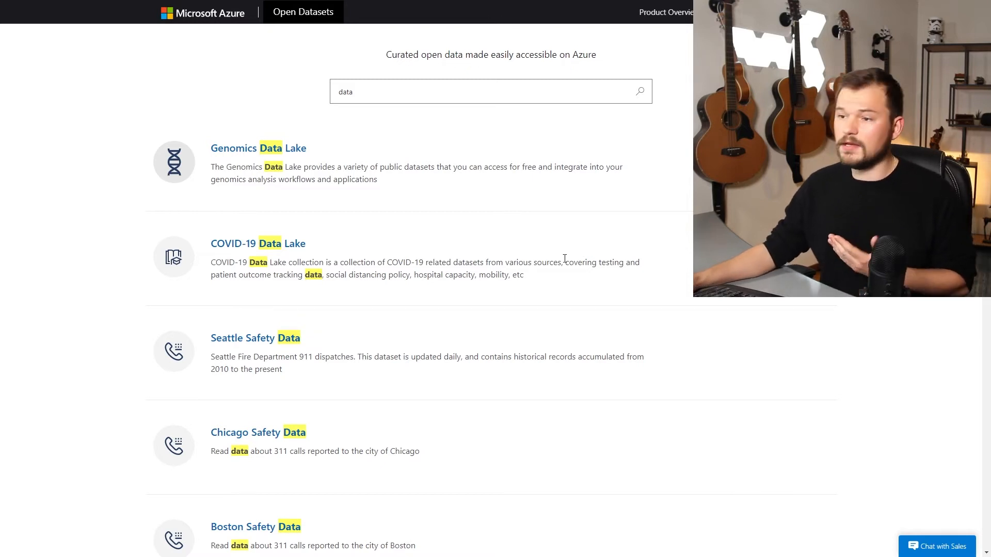
Step: Browse further down Azure Open Datasets' "data" results past Genomics Data Lake and city safety data
scroll(down, 3)
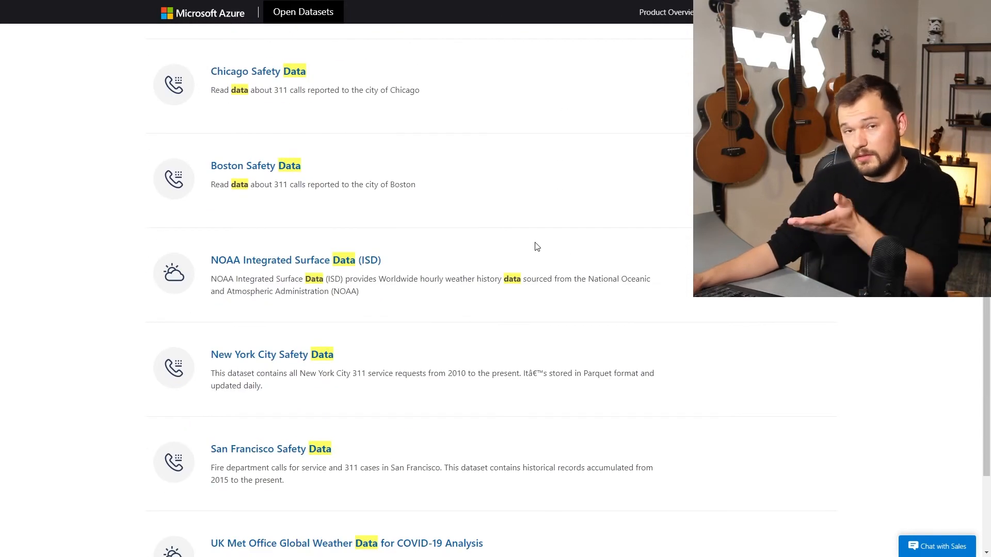
scroll(down, 3)
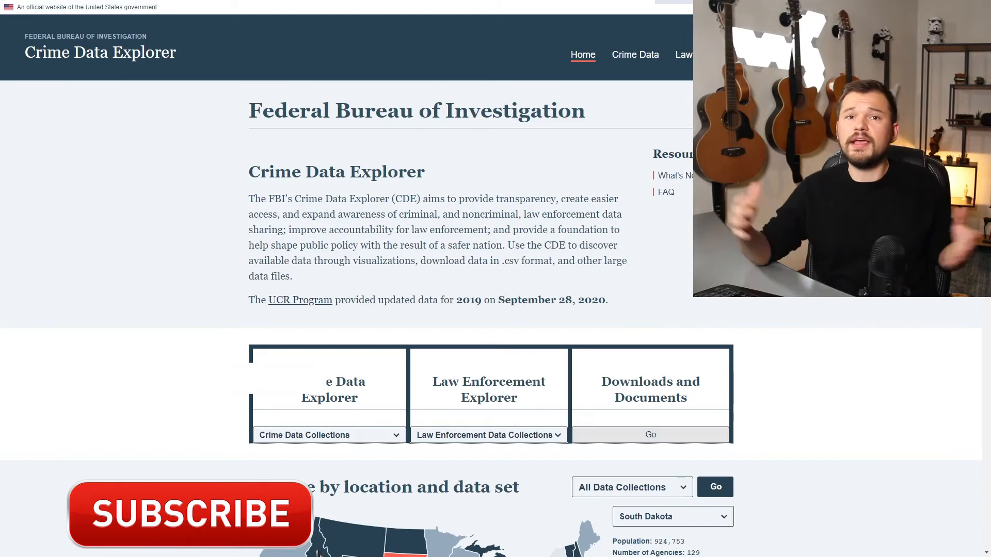
Step: Pick West Virginia on the crime map and move down to the Use our data in your project section
click(190, 514)
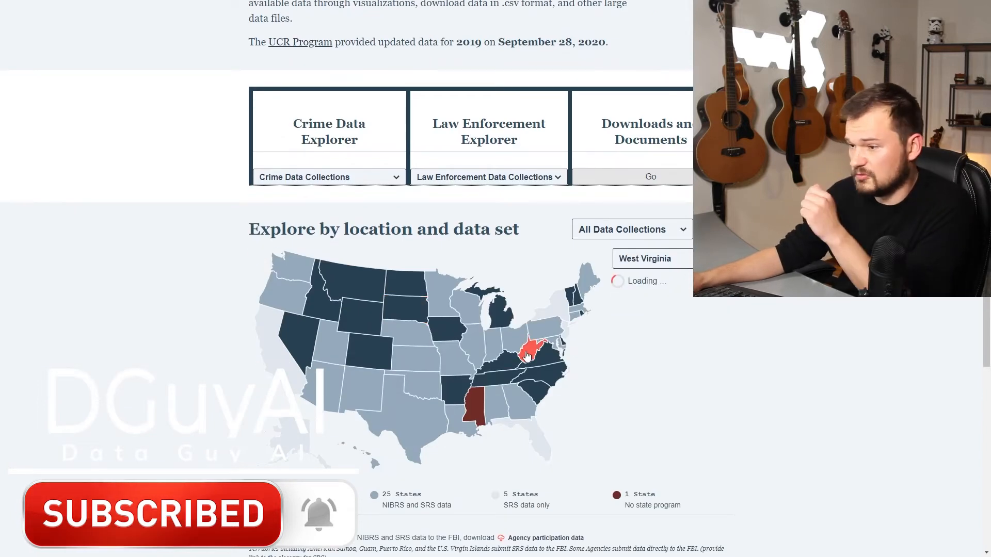
scroll(down, 3)
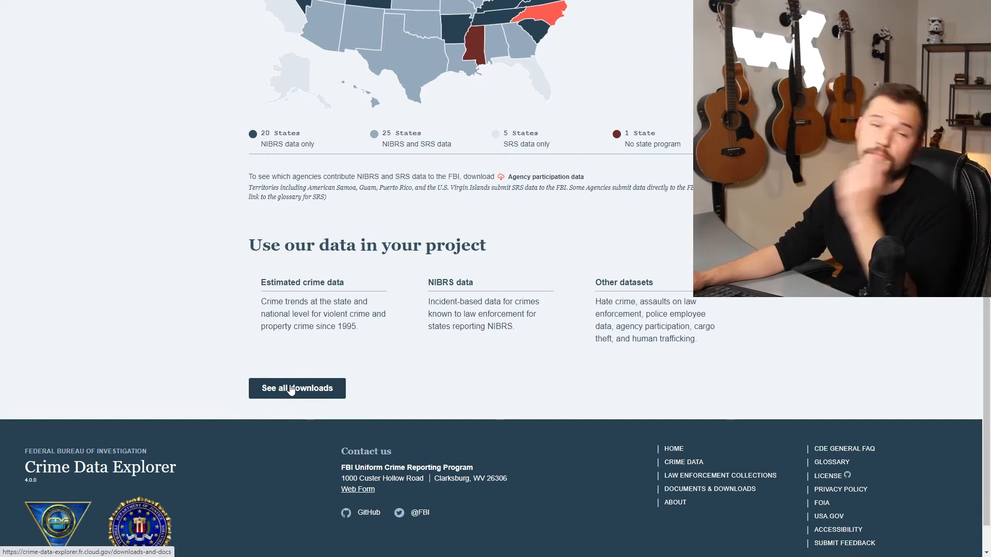
Step: On the downloads page, expand Summary (SRS) Data with Estimates and mark its 1979 start year
click(296, 388)
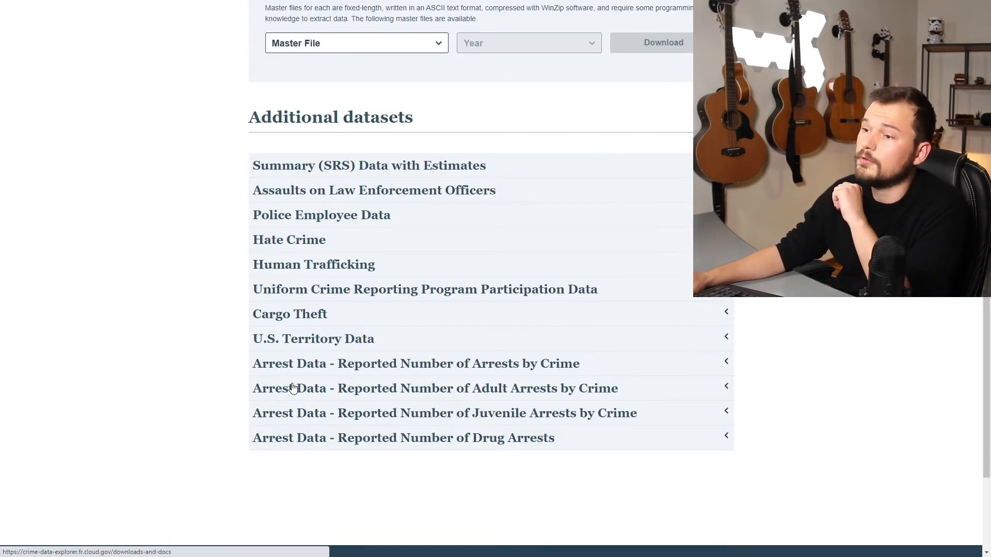
click(369, 165)
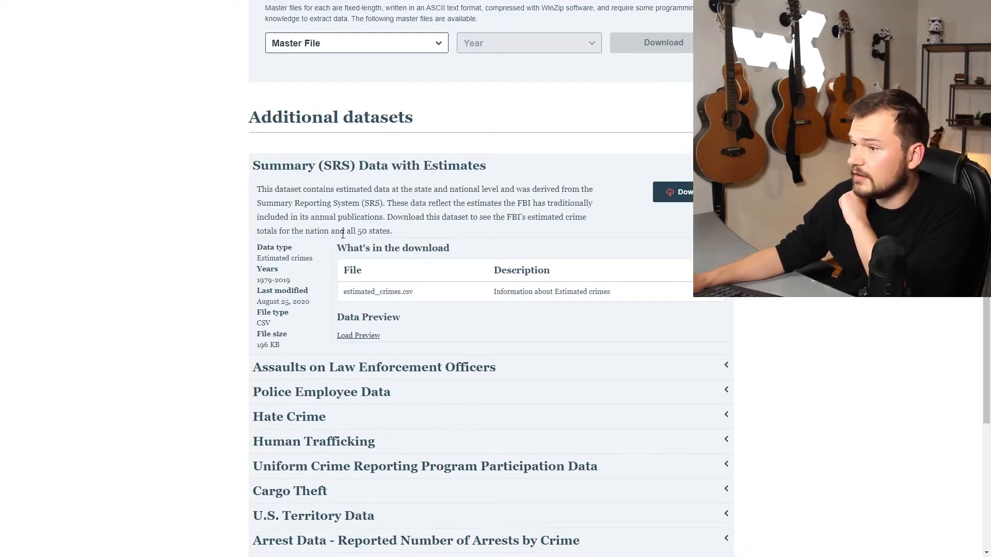
double_click(265, 279)
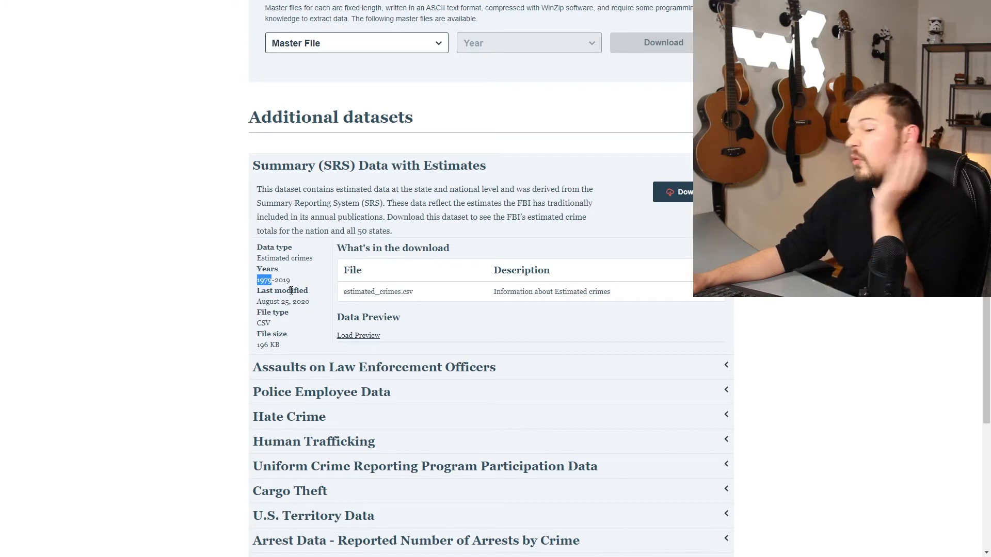
Step: Further down the additional datasets, show the U.S. Territory Data dataset details
scroll(down, 3)
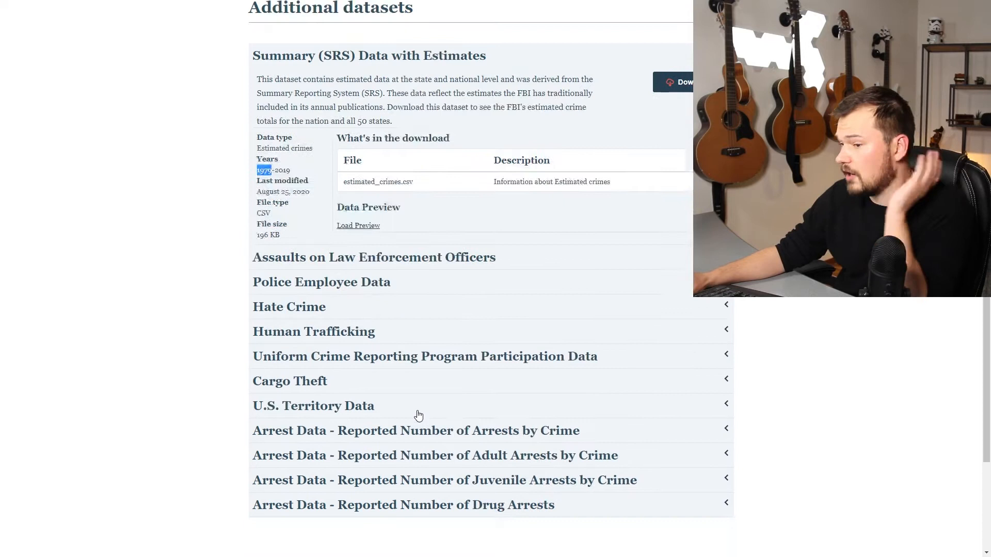
scroll(down, 3)
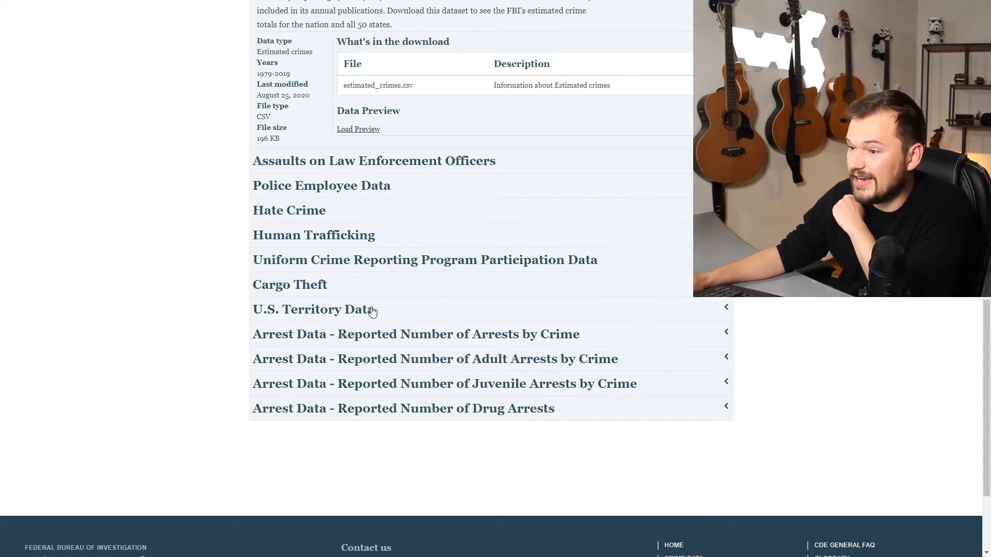
click(313, 308)
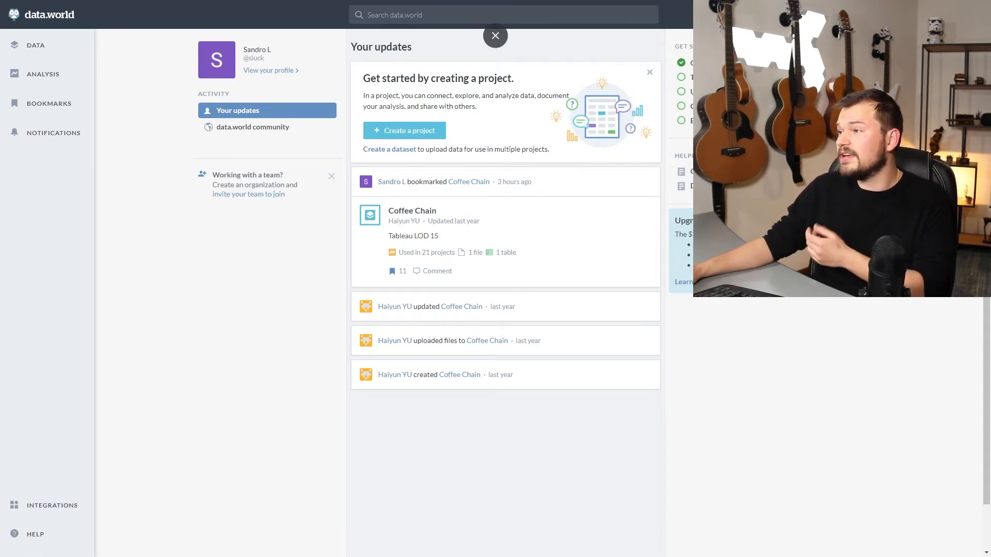
Step: Enter a data.world catalogue search for cars
click(404, 130)
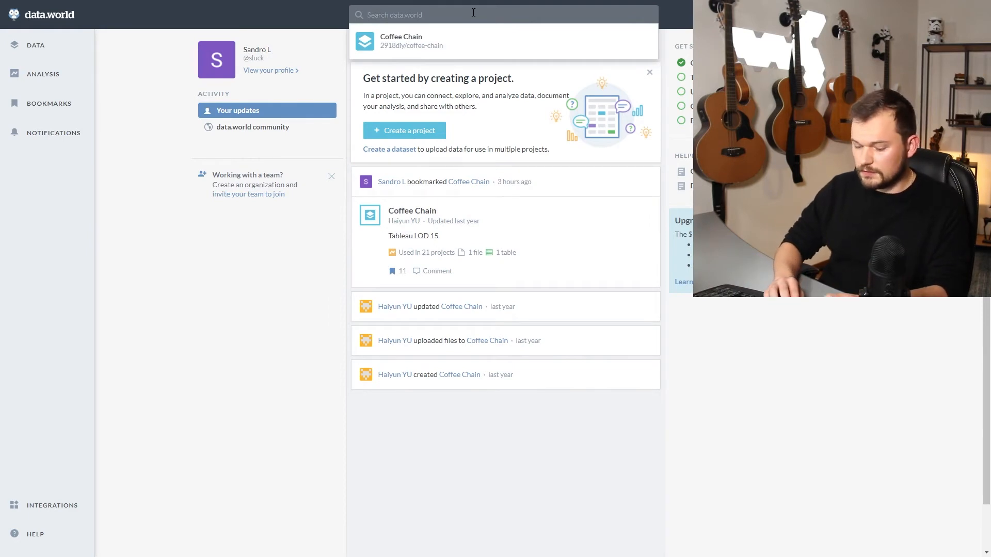
text(cars)
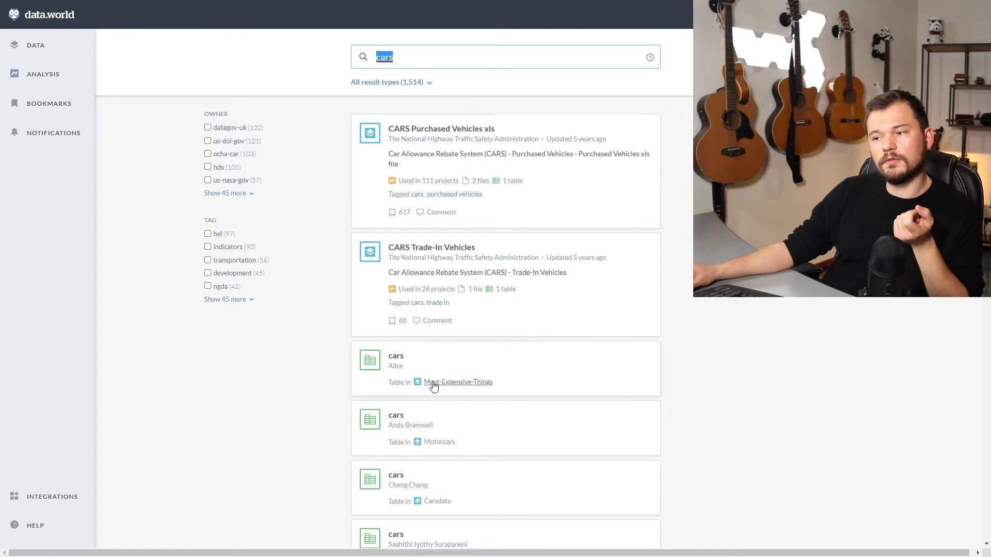
mouse_move(457, 382)
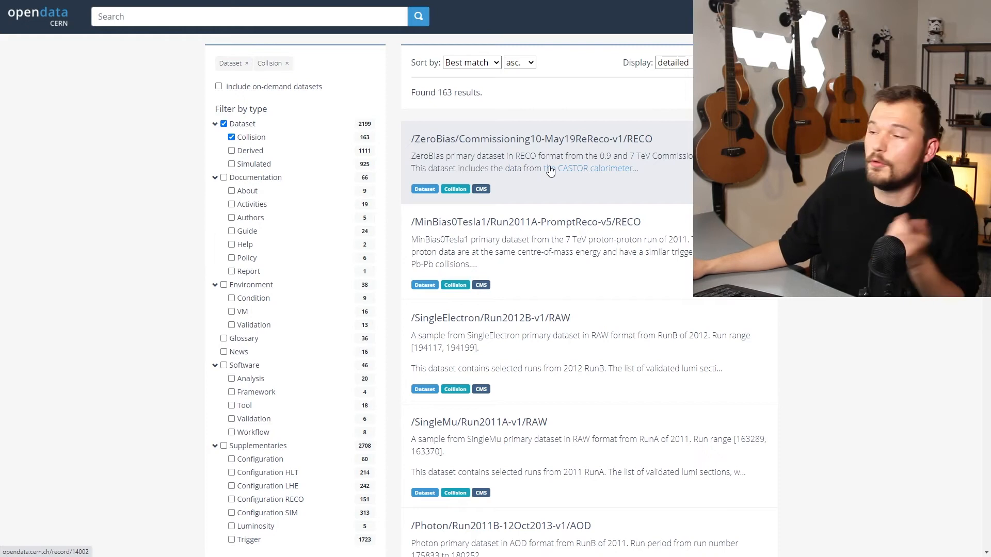
Step: Browse down the 163 collision datasets listed in CERN Open Data
scroll(down, 3)
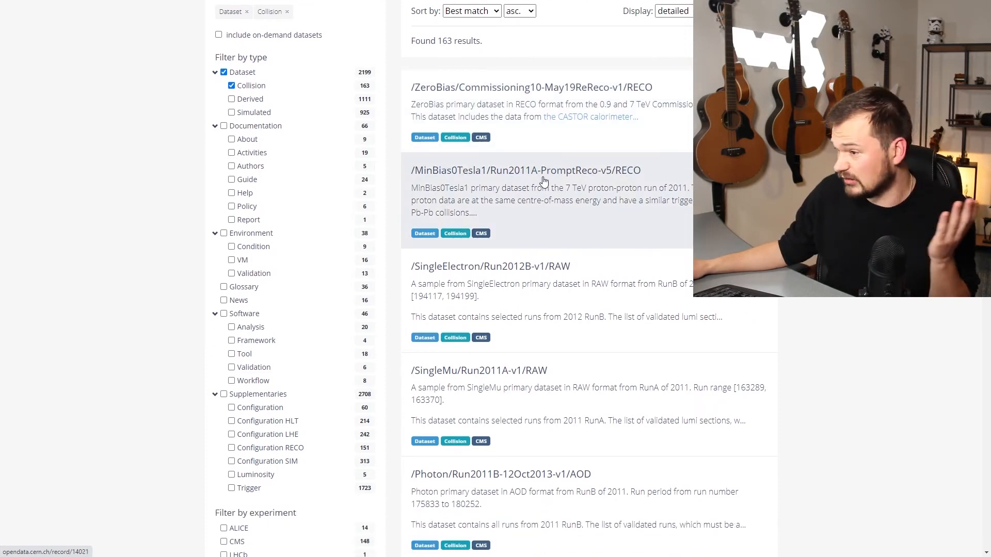
scroll(down, 3)
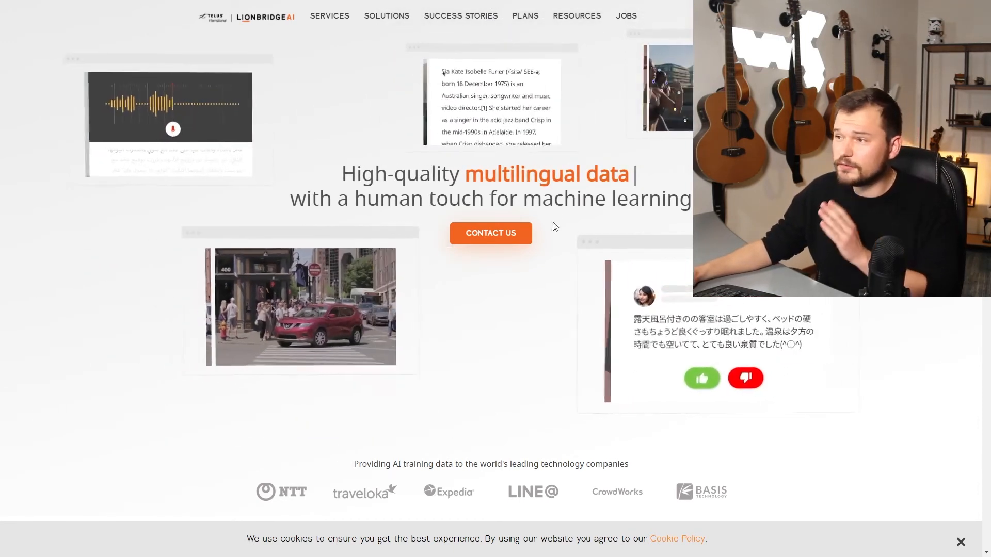
Step: Go to Lionbridge AI's Datasets articles from the Resources menu
click(575, 15)
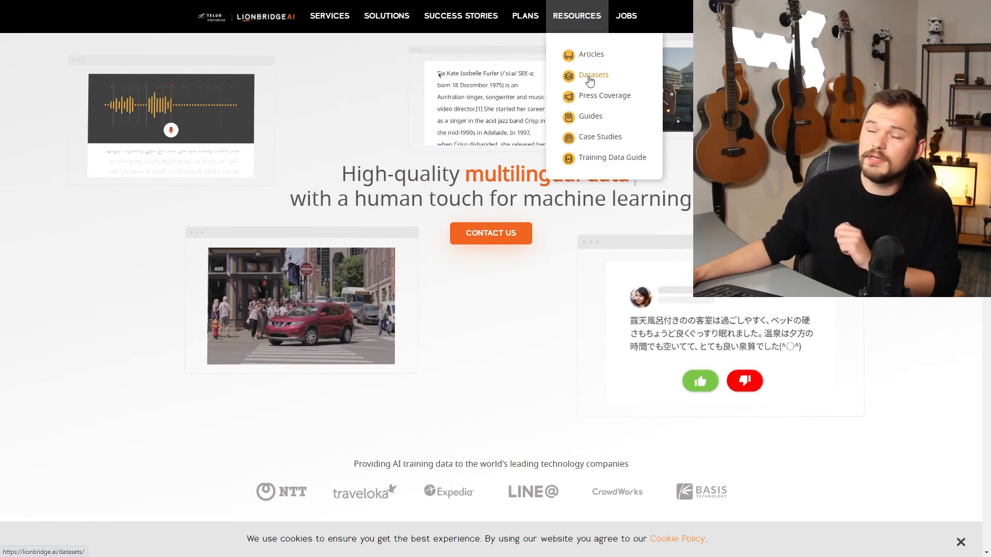
click(592, 74)
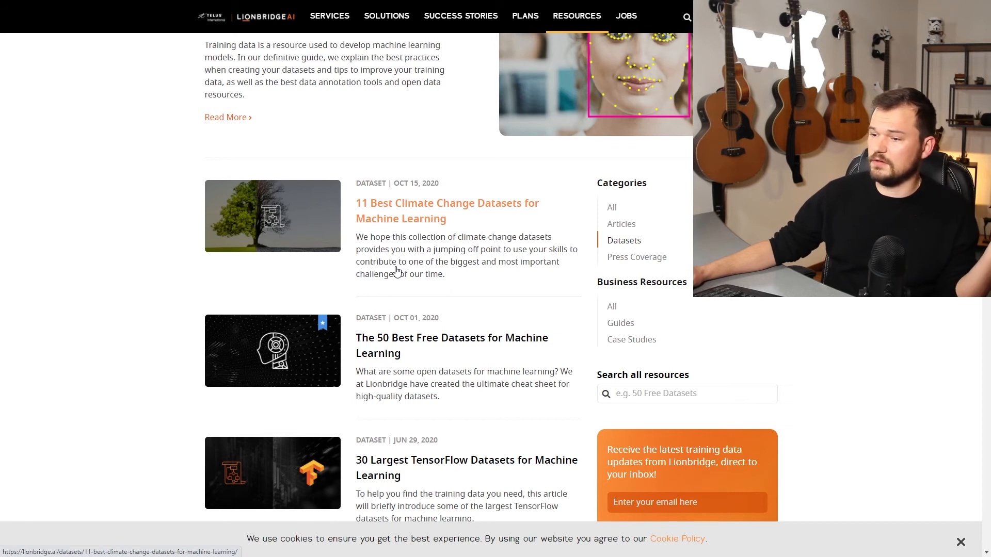
scroll(down, 3)
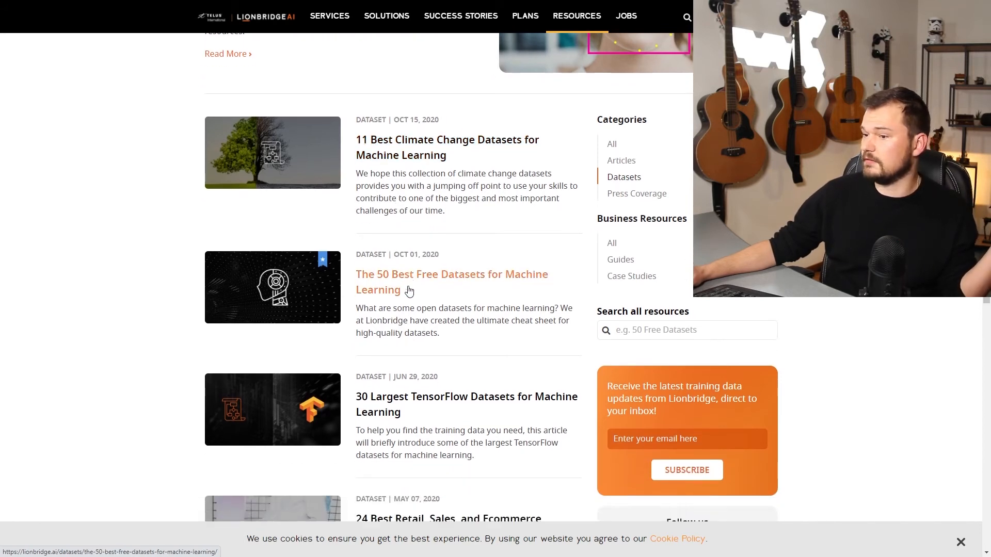
scroll(down, 3)
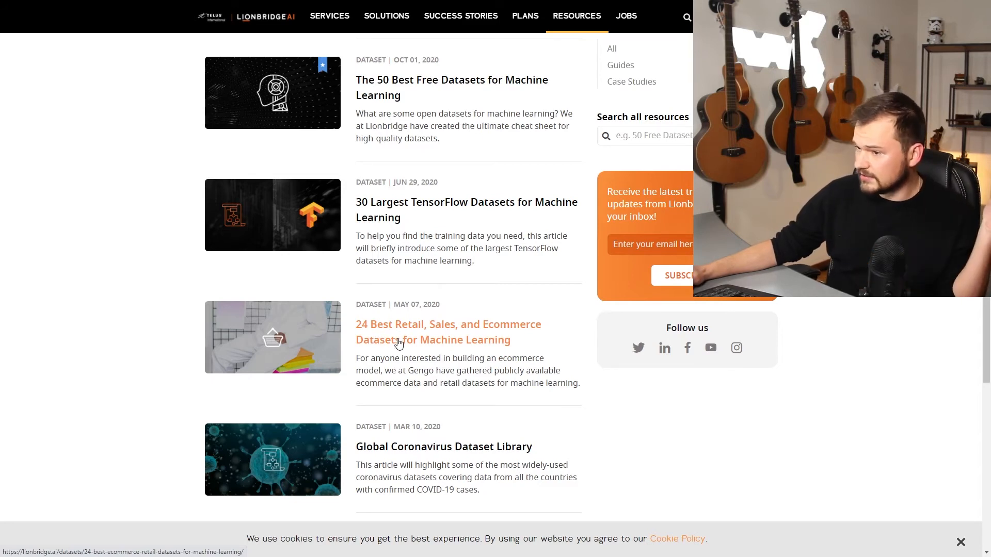
scroll(down, 3)
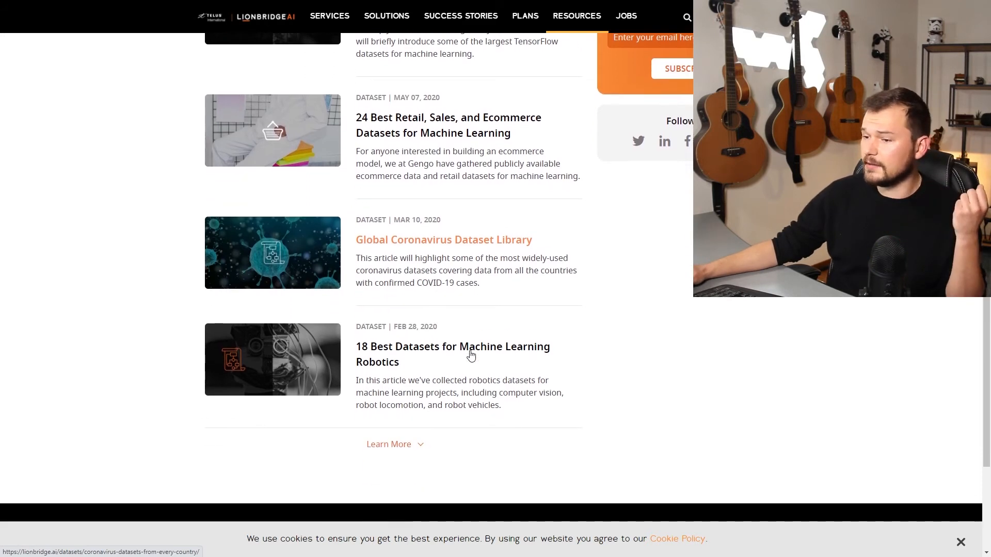
scroll(down, 3)
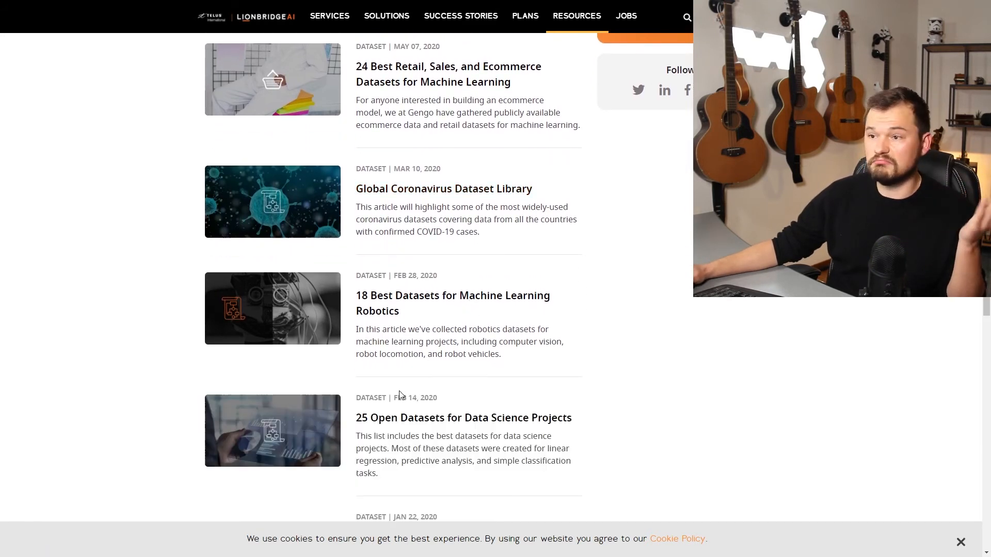
scroll(down, 3)
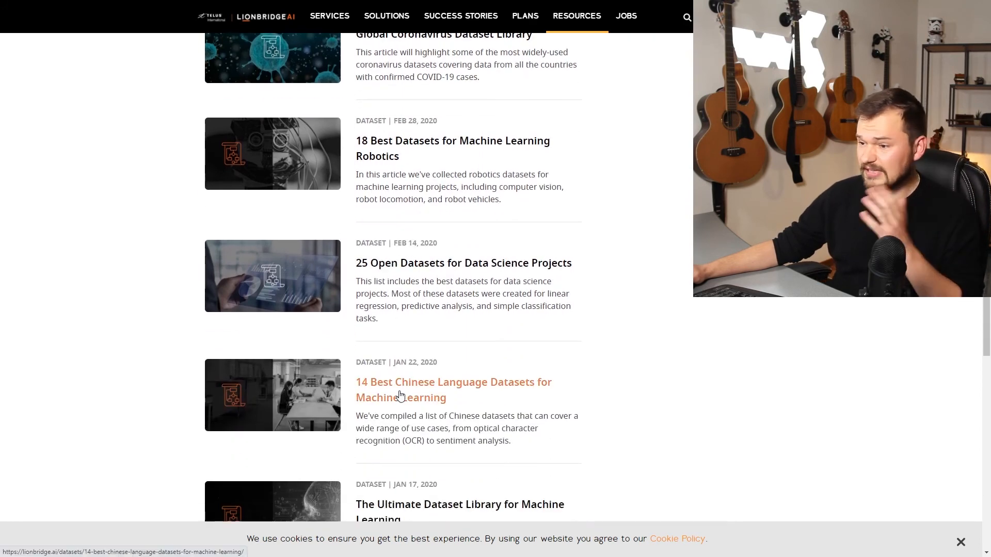
scroll(down, 3)
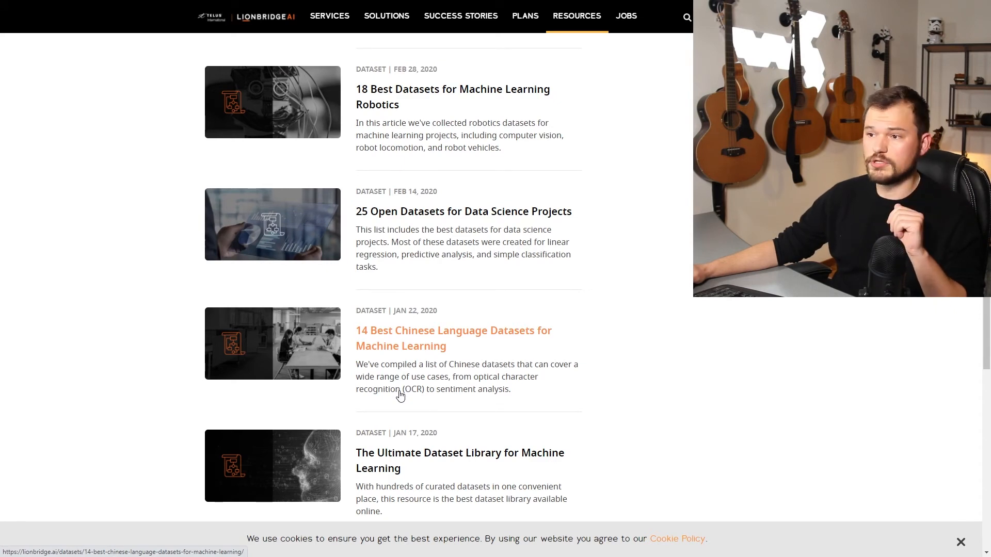
scroll(down, 3)
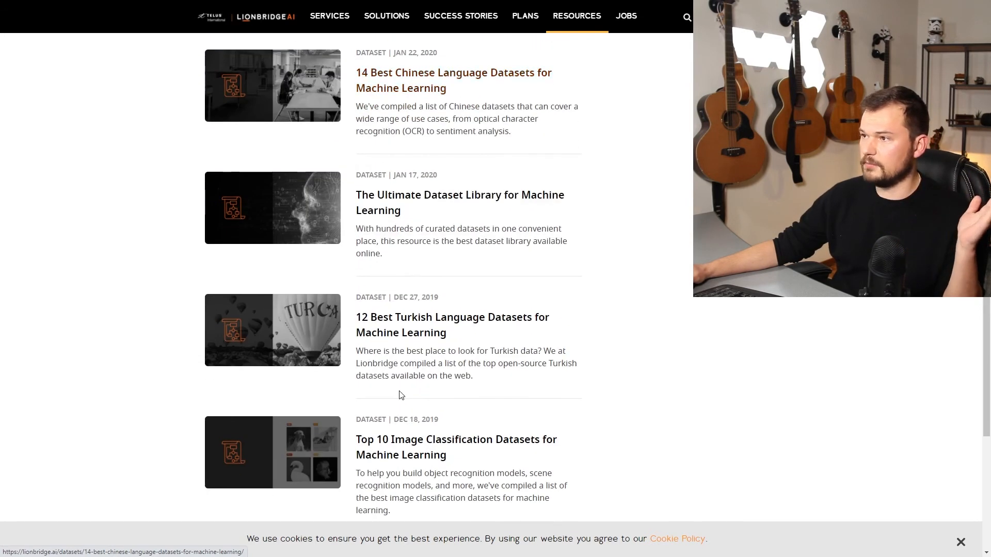
scroll(down, 3)
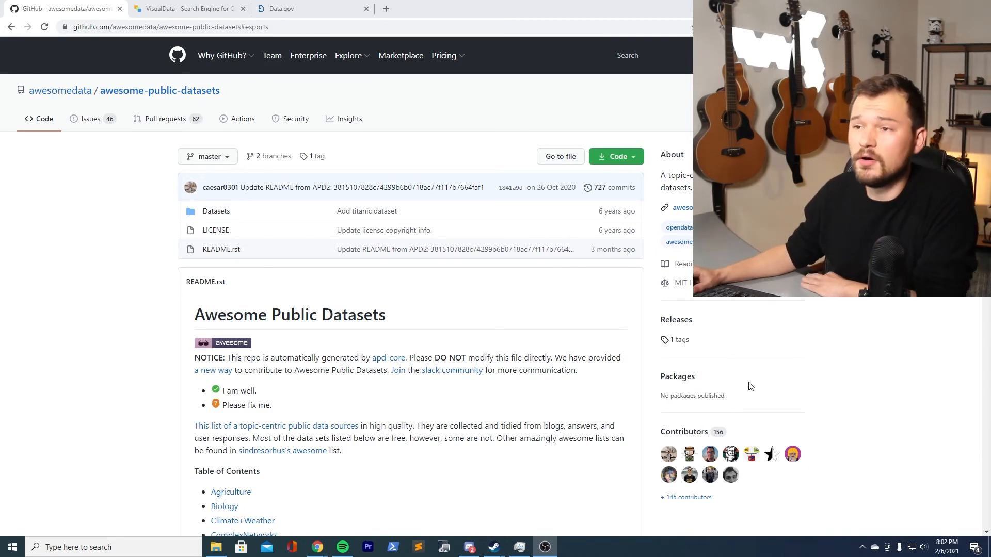
mouse_move(412, 387)
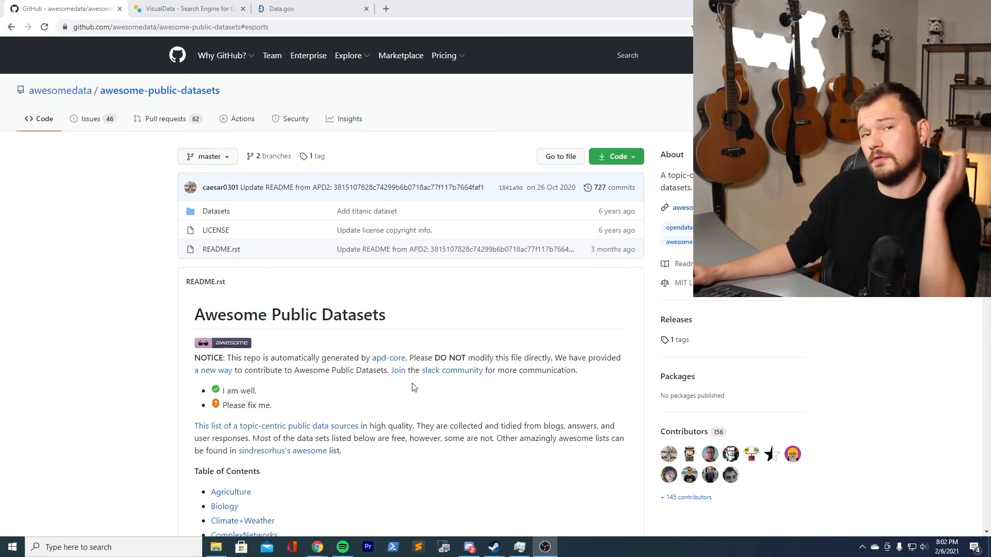
Step: Browse the awesome-public-datasets README down to its biology entries, then switch to VisualData
scroll(down, 3)
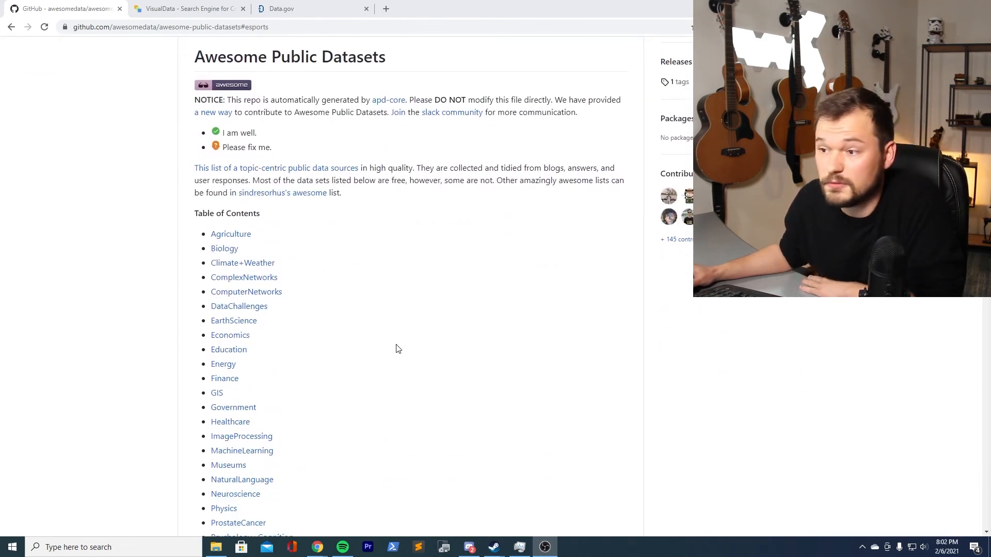
scroll(down, 3)
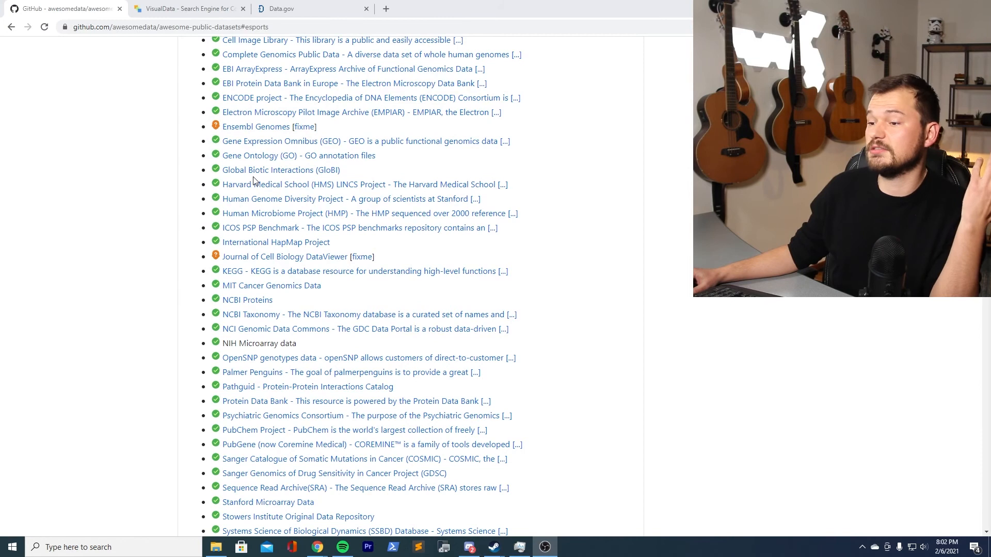
scroll(down, 3)
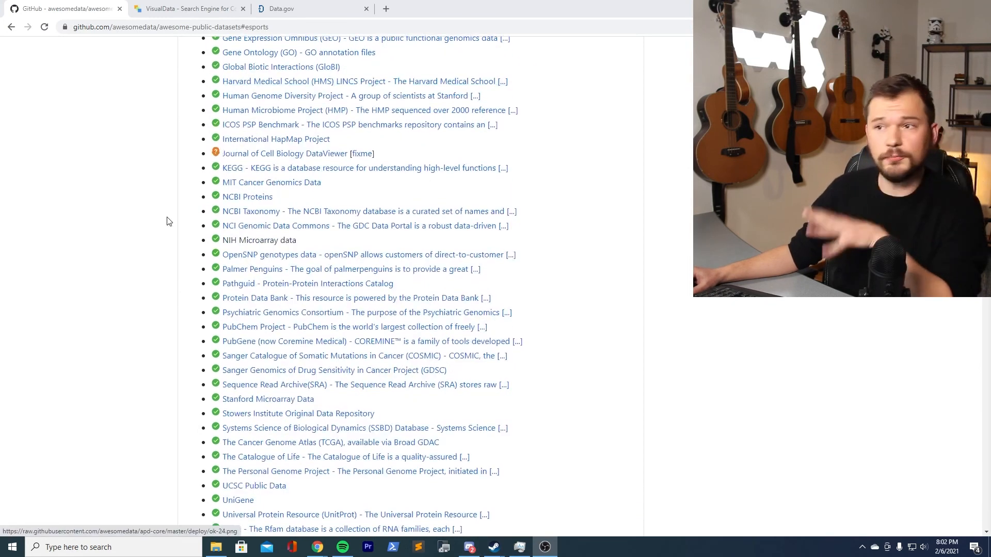
click(188, 9)
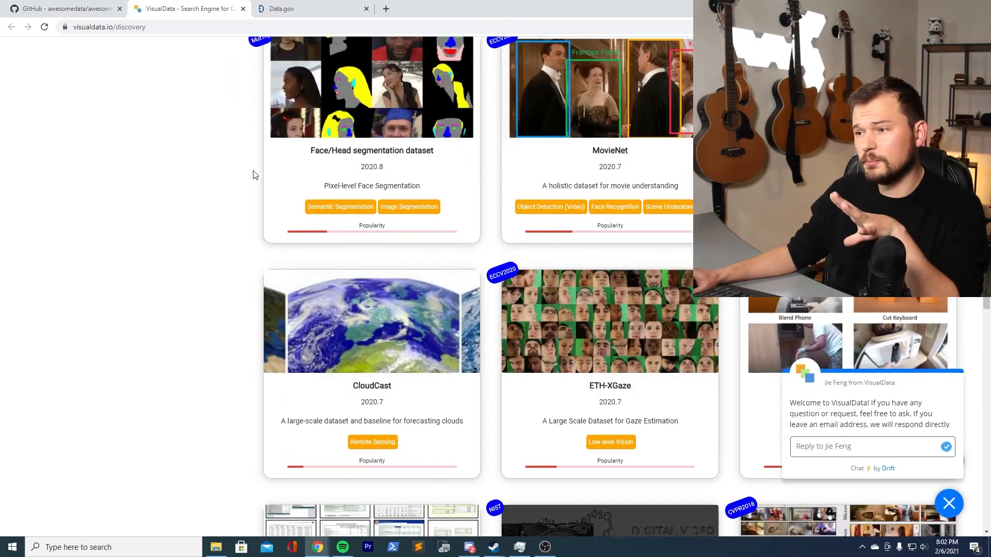
Step: Browse VisualData's discovery cards such as RICORD and AIST++, then switch to Data.gov
scroll(down, 3)
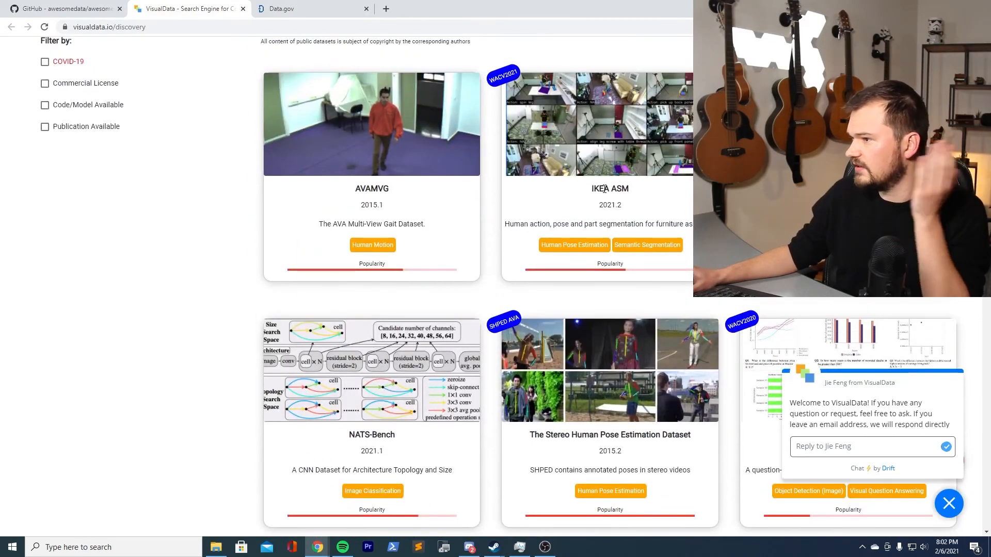
scroll(down, 3)
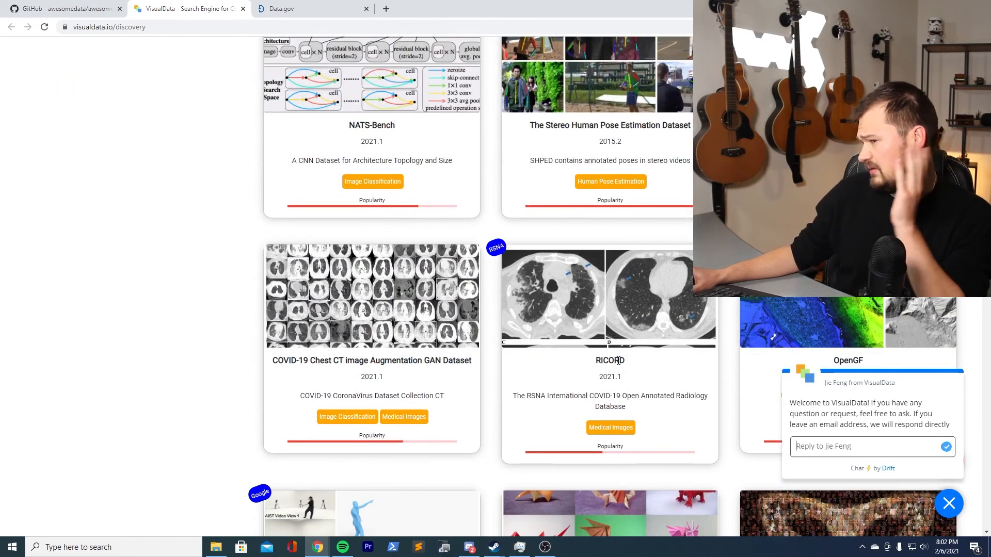
scroll(down, 3)
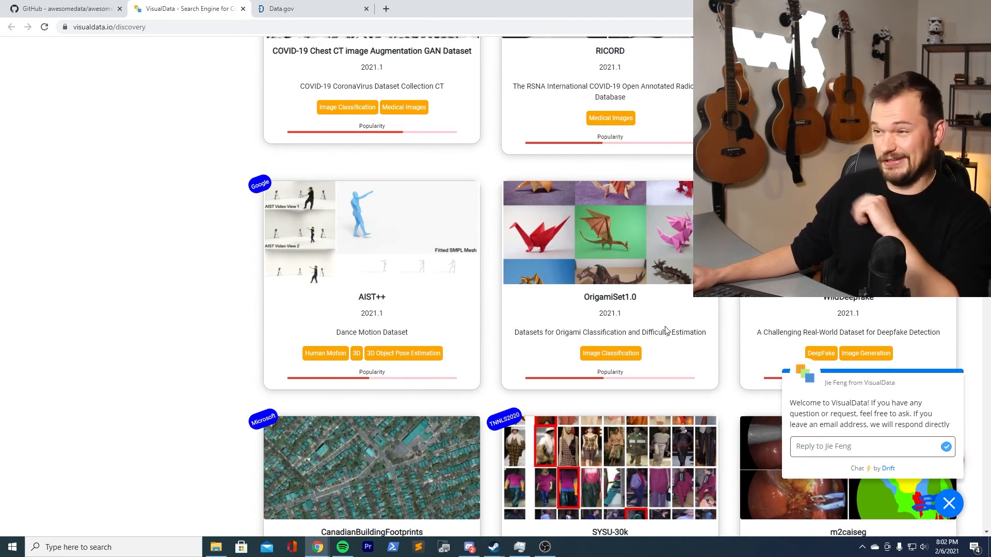
click(309, 9)
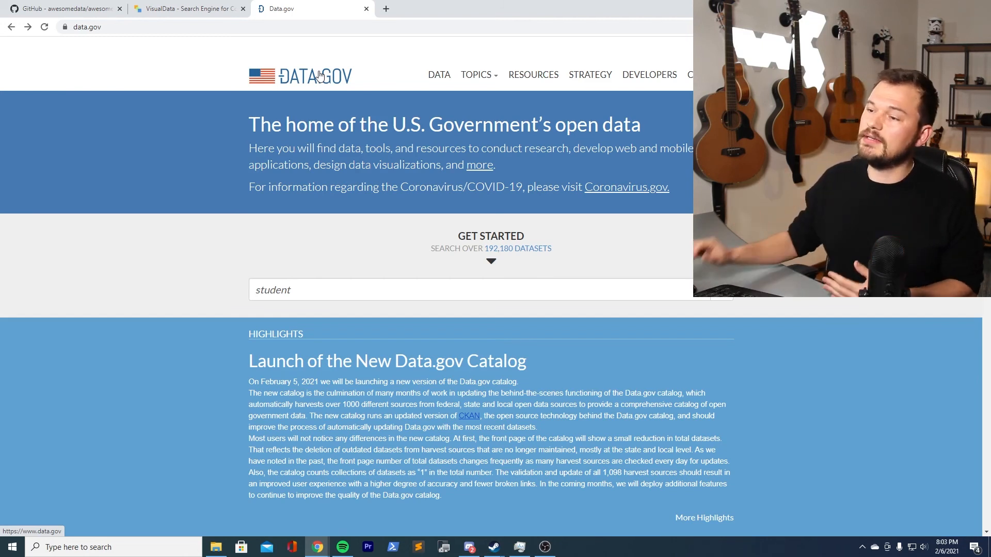
Step: Search Data.gov for 'student' and review the 1,514 results down to immunization and SEVIS entries
click(408, 289)
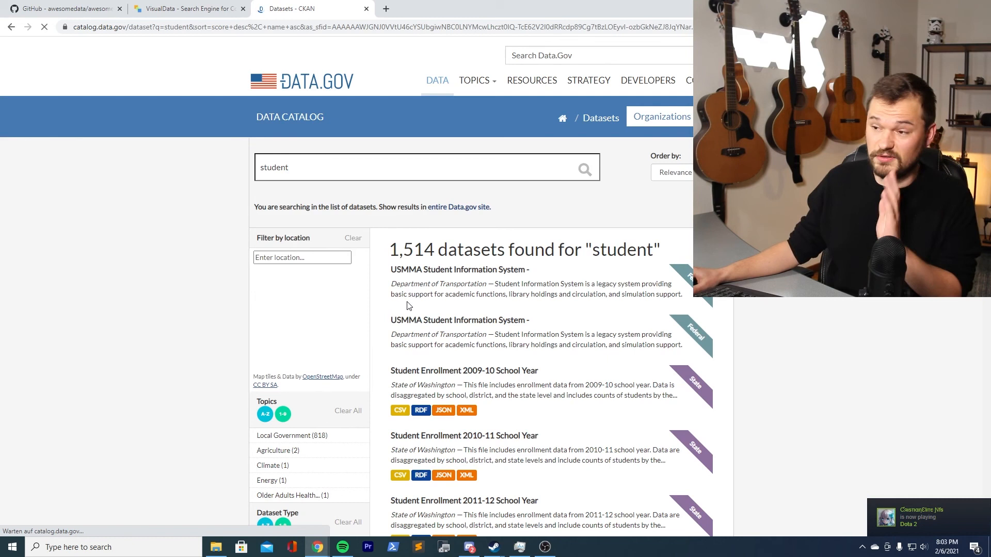
scroll(down, 3)
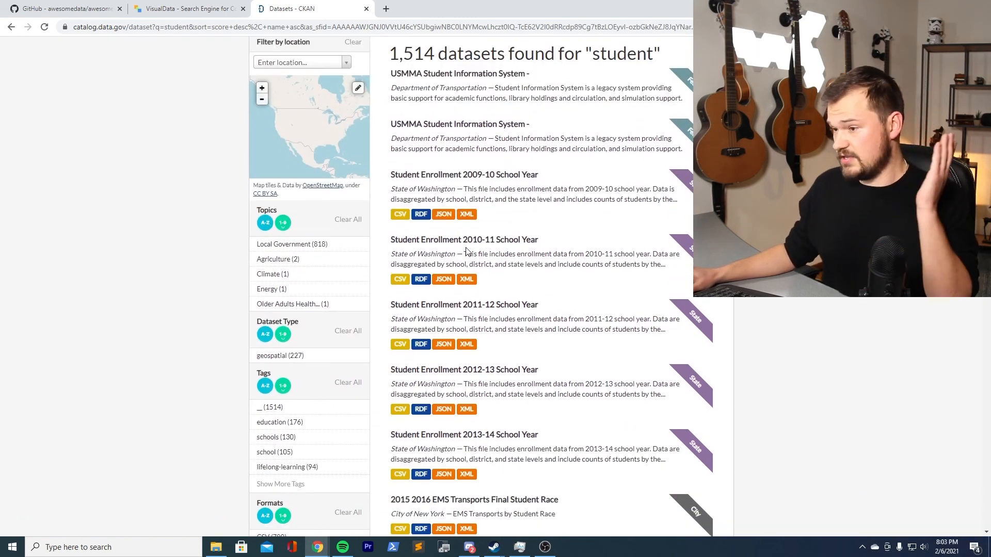
scroll(down, 3)
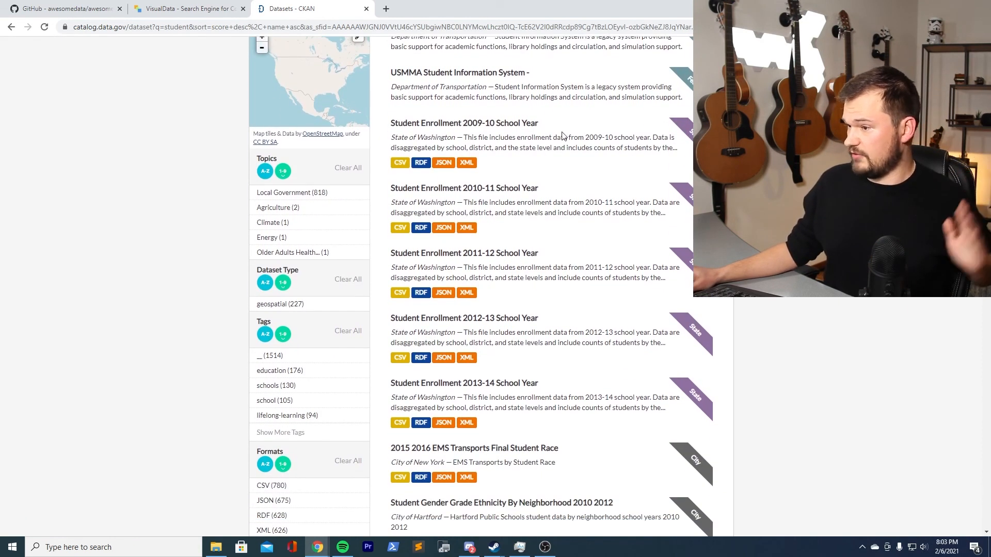
scroll(down, 3)
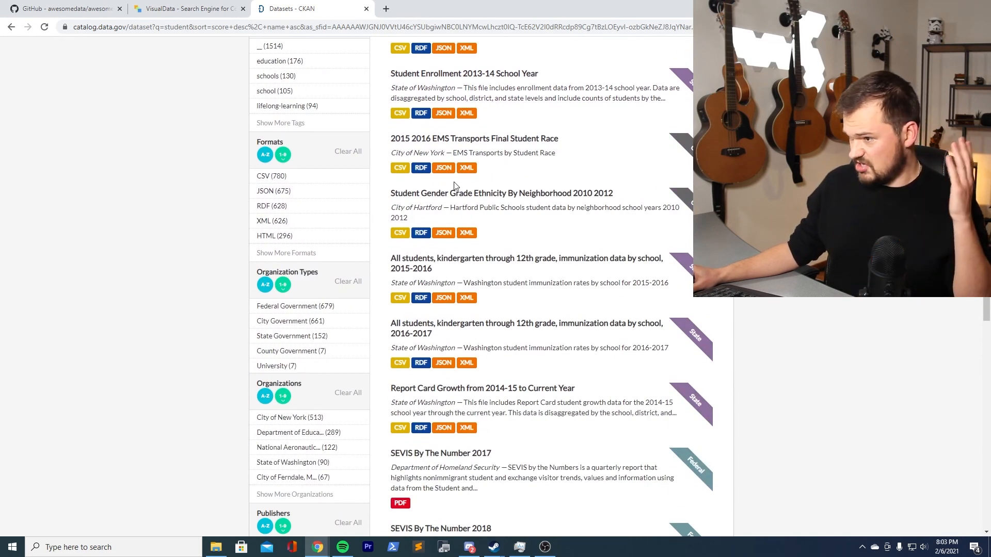
mouse_move(460, 190)
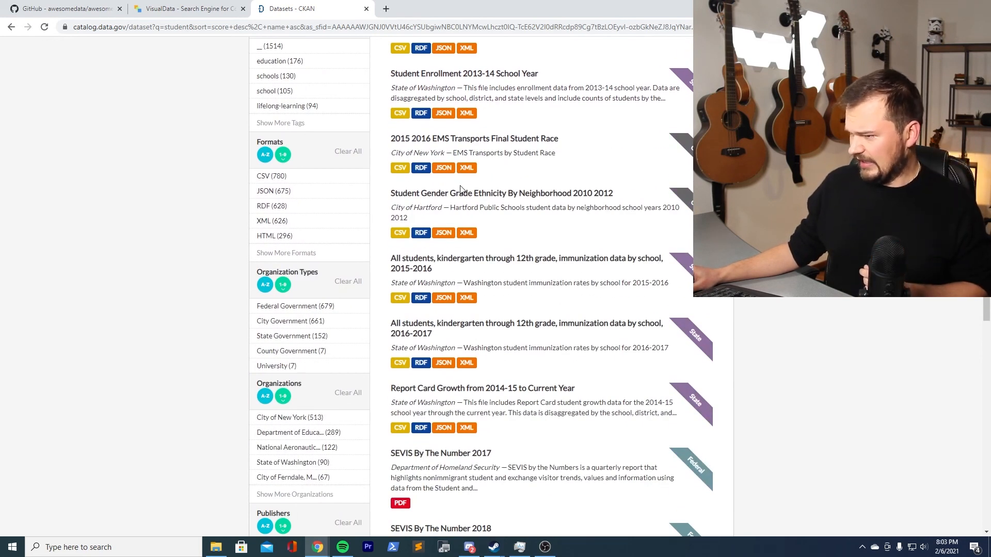
scroll(down, 3)
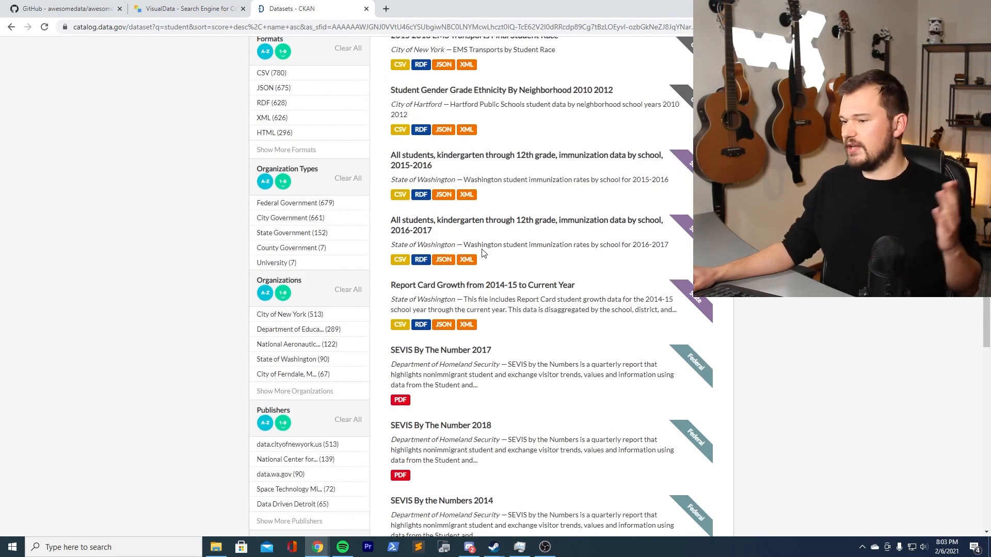